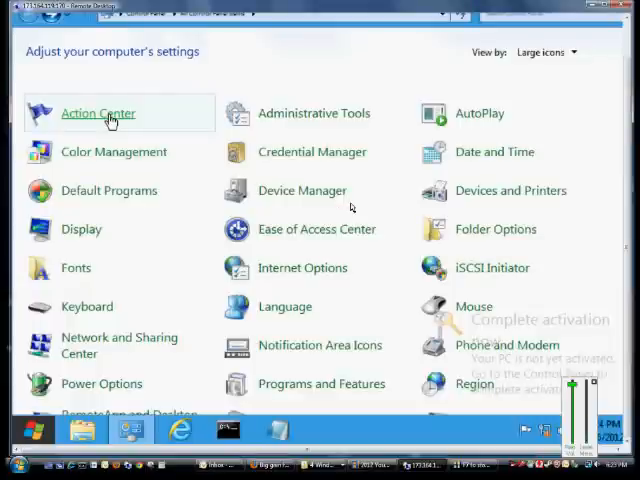
mouse_move(395, 181)
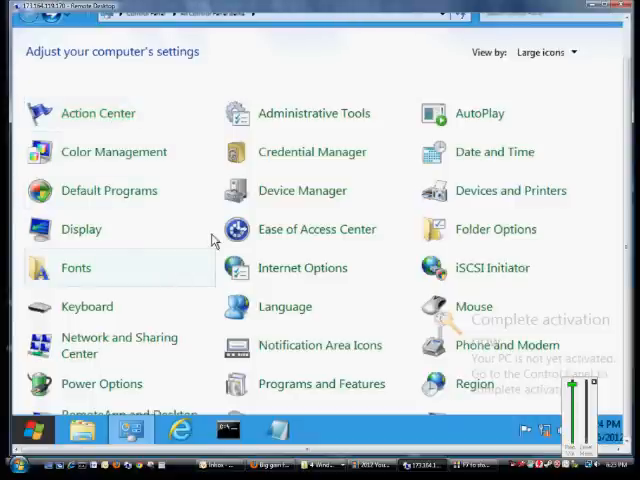
Open Ease of Access Center and launch the On-Screen Keyboard
click(316, 229)
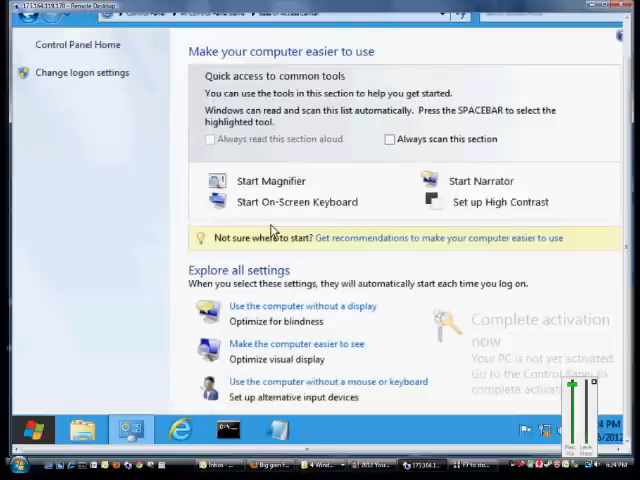
mouse_move(280, 205)
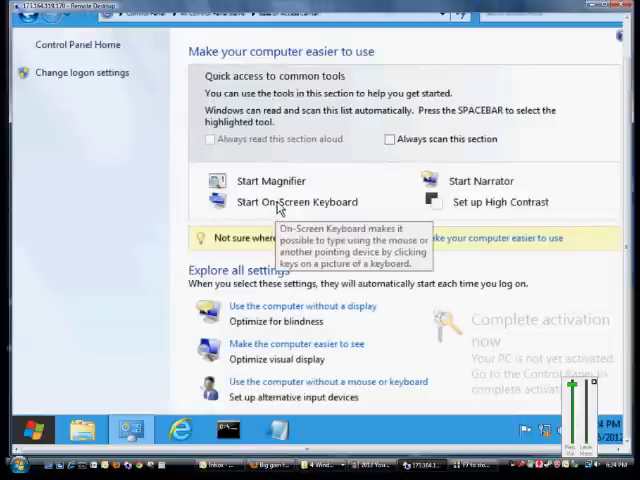
click(302, 202)
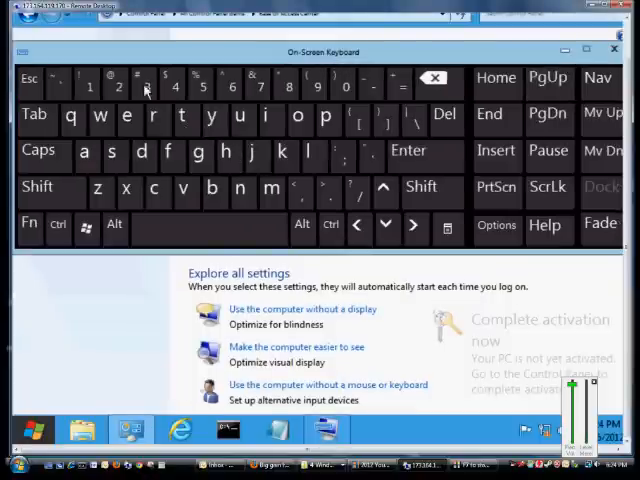
click(37, 186)
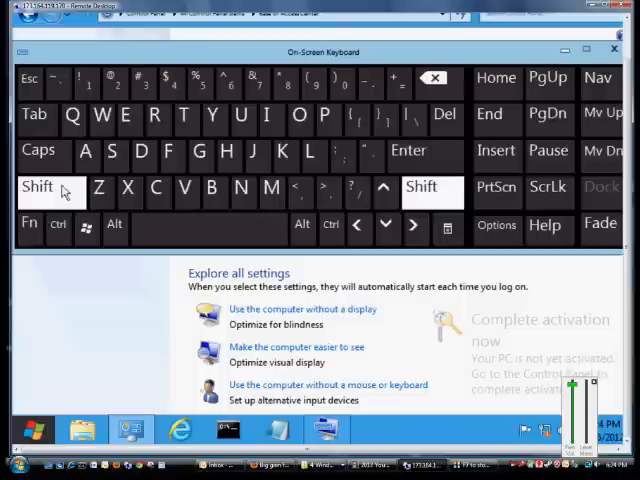
click(37, 186)
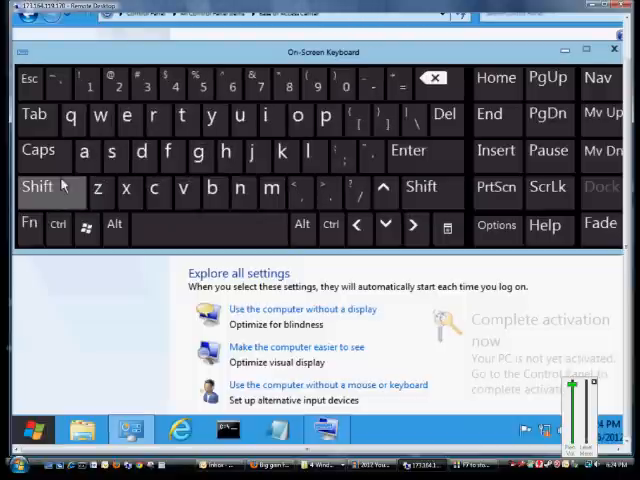
click(39, 150)
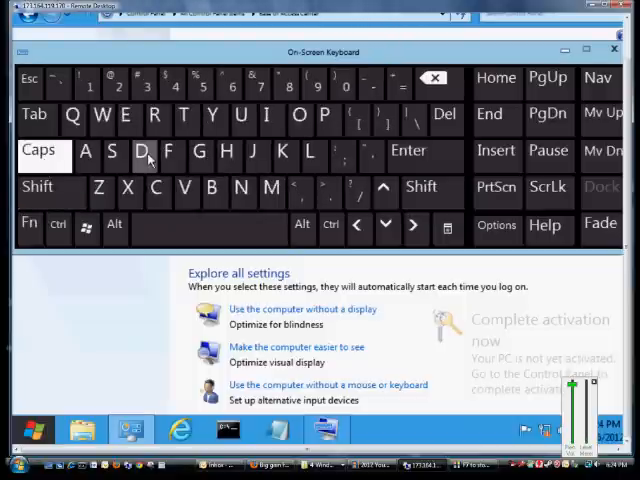
mouse_move(38, 187)
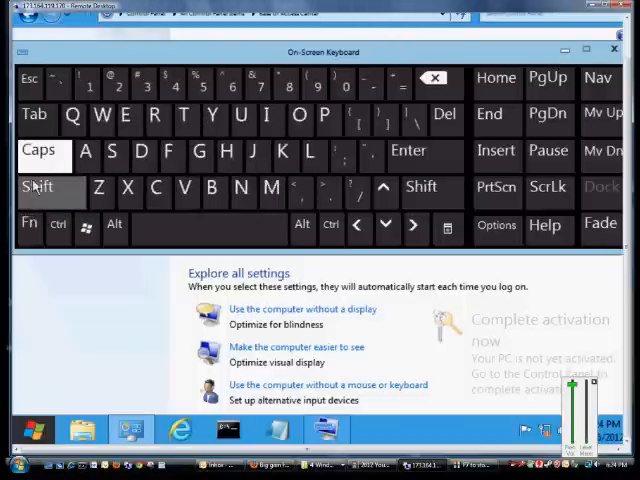
click(38, 187)
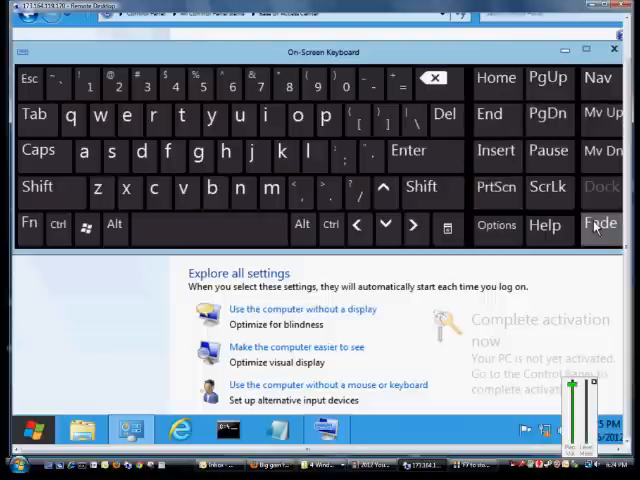
mouse_move(50, 190)
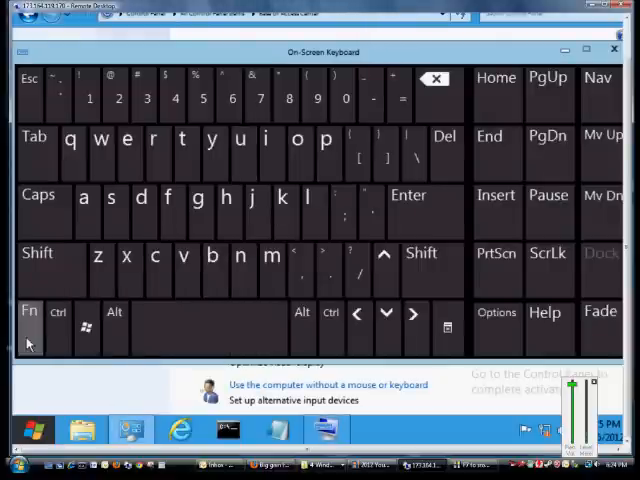
Turn on the Fn layer so F1–F12 appear across the keyboard's top row
click(29, 315)
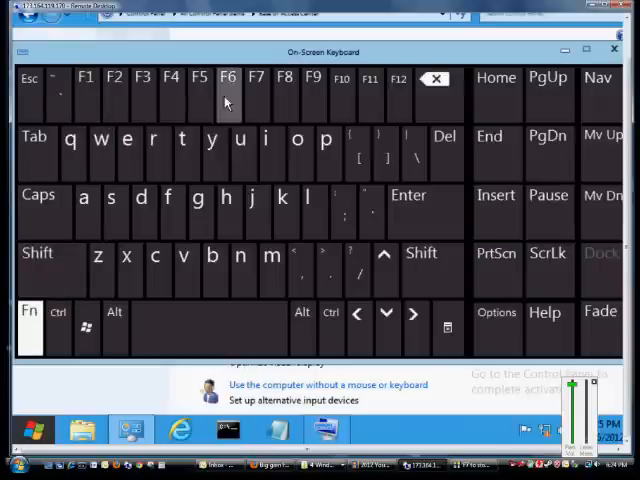
mouse_move(341, 95)
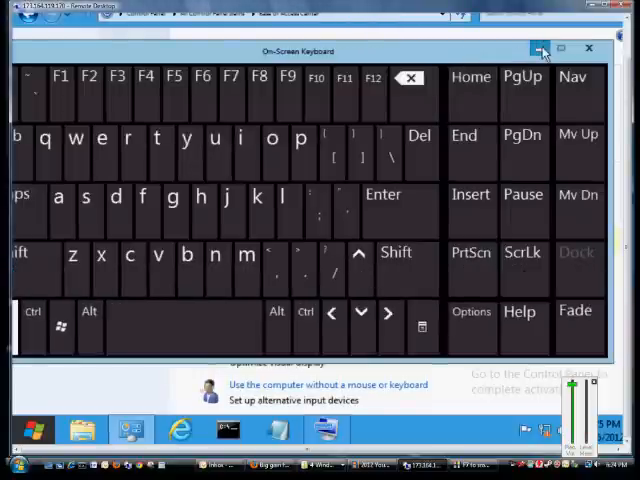
Minimize the On-Screen Keyboard, then restore it with the number row showing again
click(540, 51)
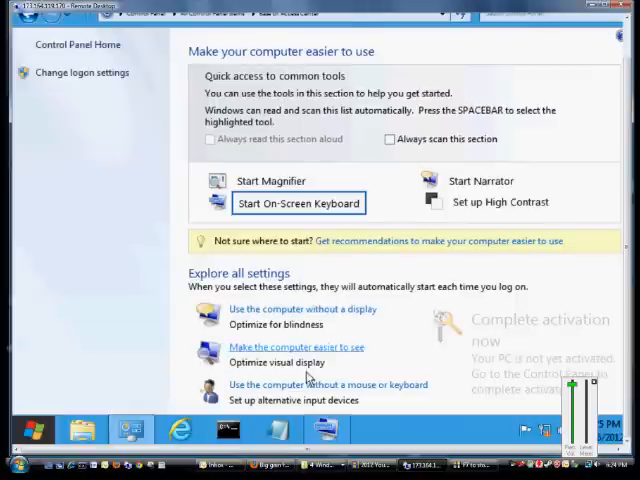
click(297, 202)
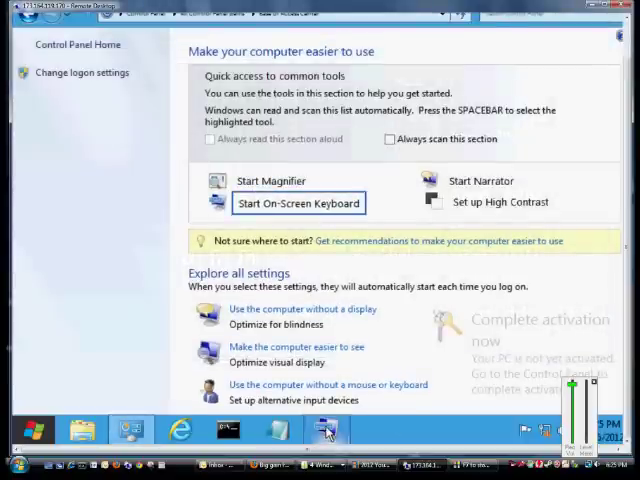
click(298, 202)
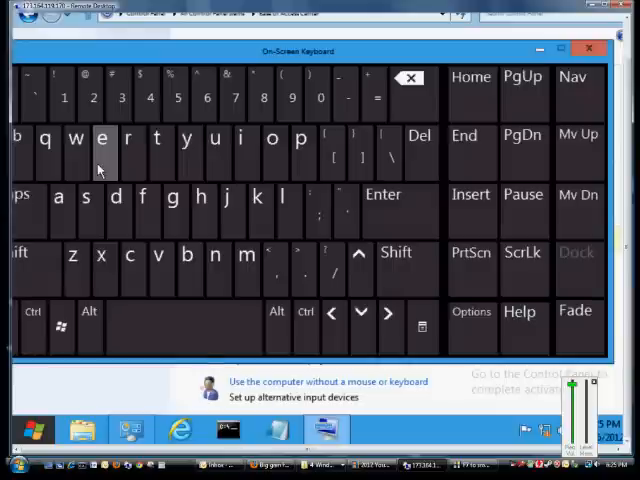
mouse_move(522, 135)
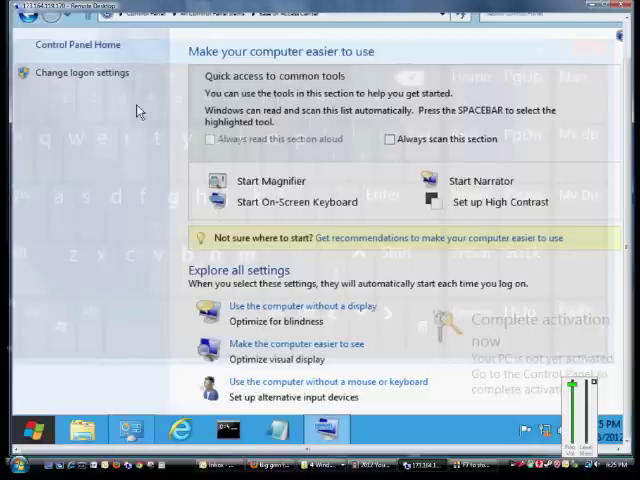
Let the On-Screen Keyboard fade into the background, then close it
click(295, 202)
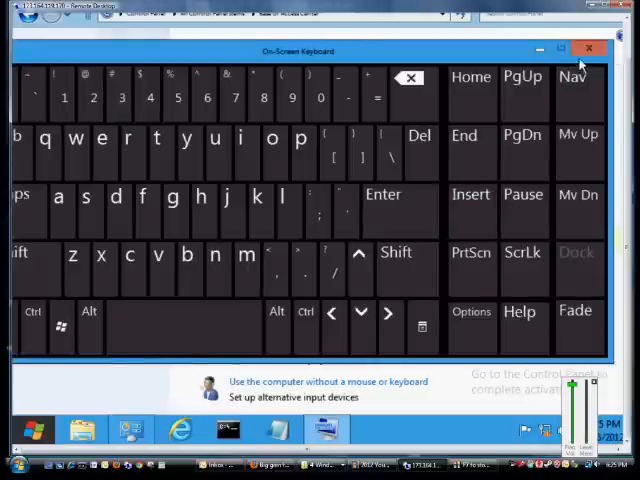
click(590, 51)
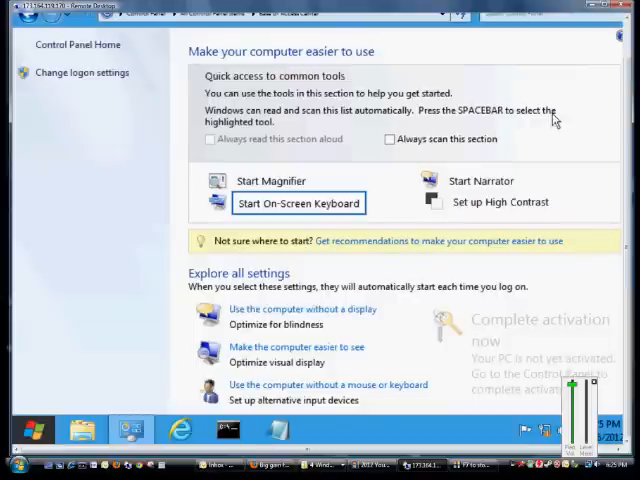